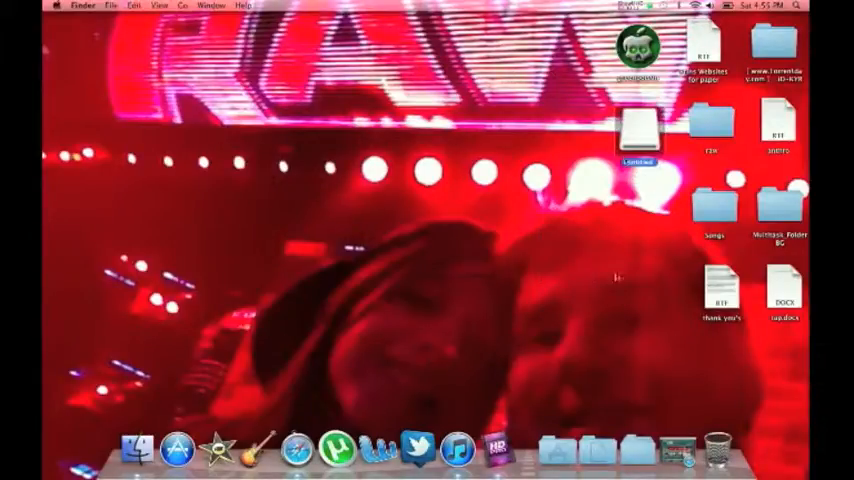
Launch Safari from the Dock onto the PSP Slim Hacks site
click(156, 448)
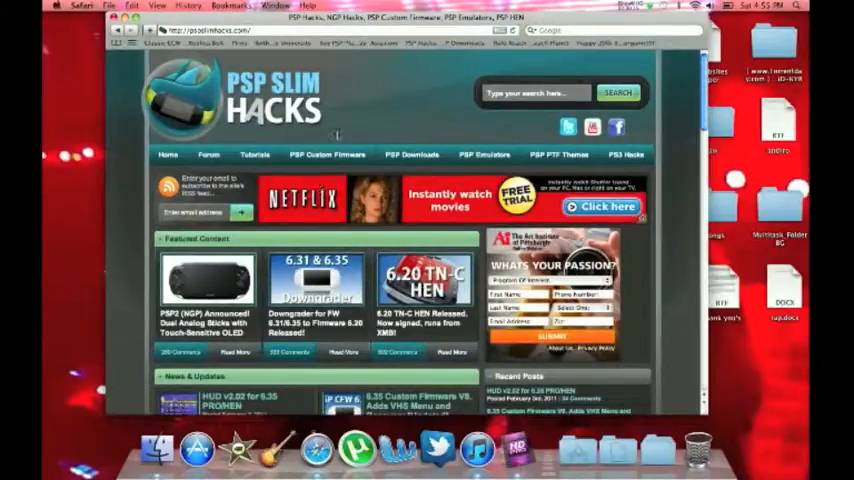
Scroll through the 6.20 TN-C HEN Released article down to its Download link
scroll(down, 3)
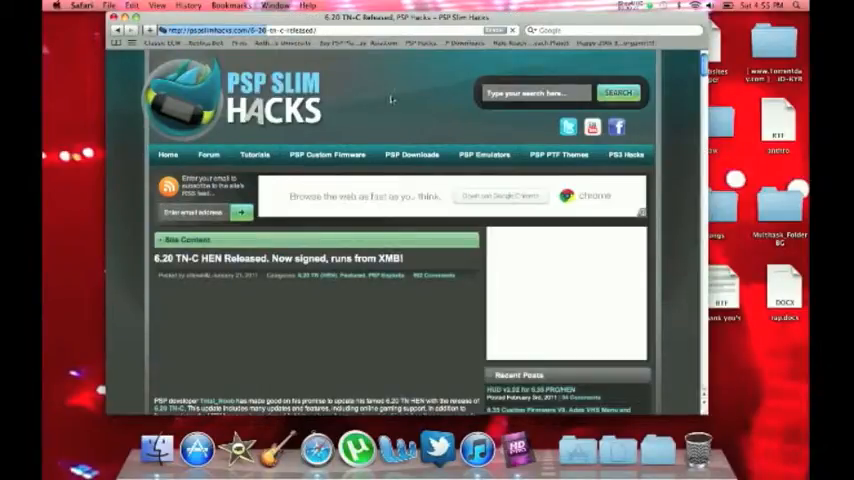
scroll(down, 3)
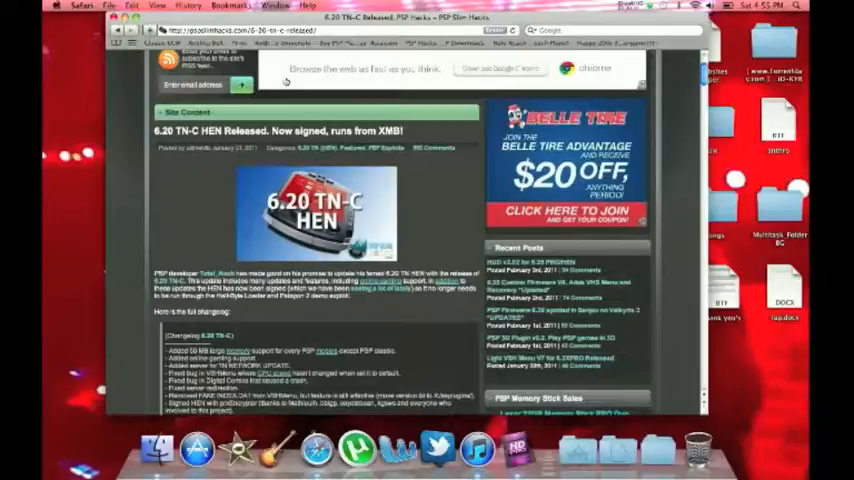
scroll(down, 3)
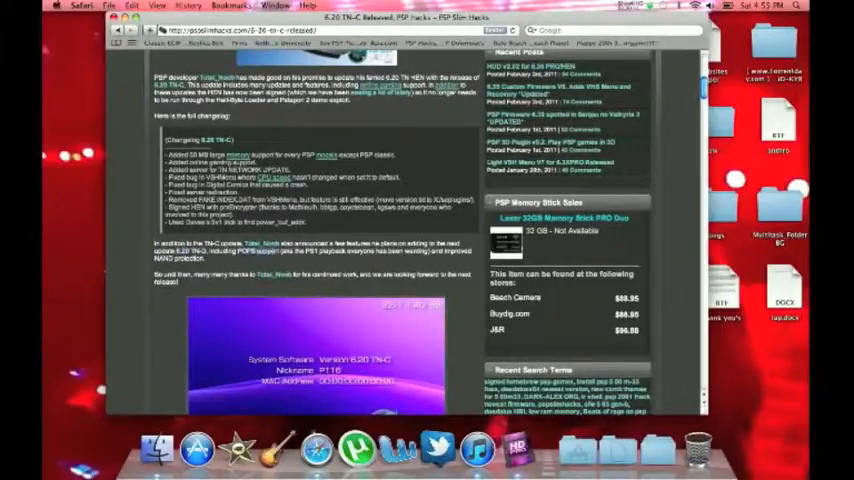
scroll(down, 3)
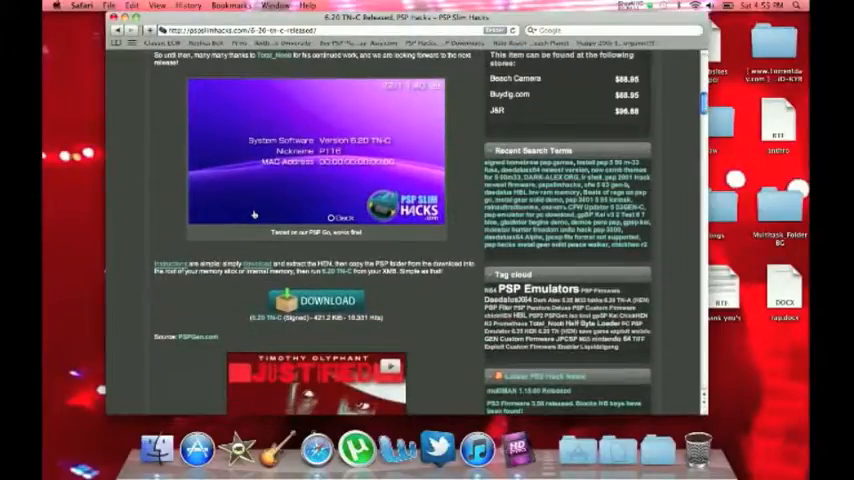
scroll(down, 3)
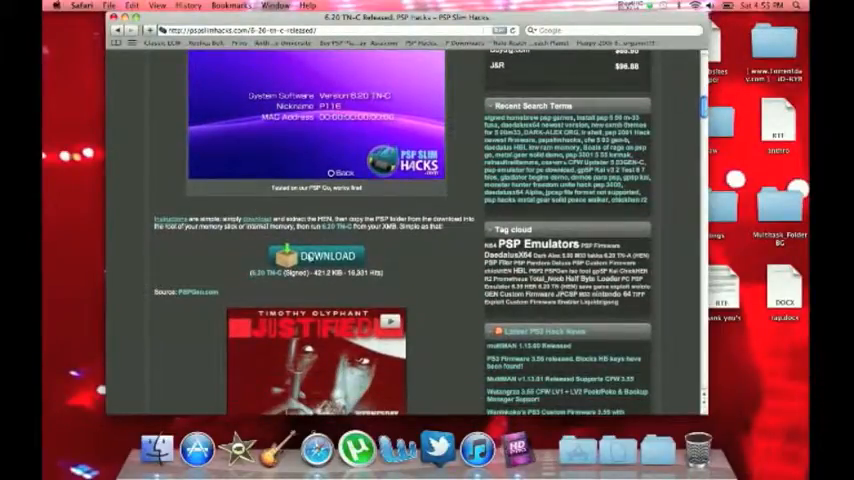
Download the 6.20 TN-C HEN package so its extracted folder opens in Finder
click(320, 256)
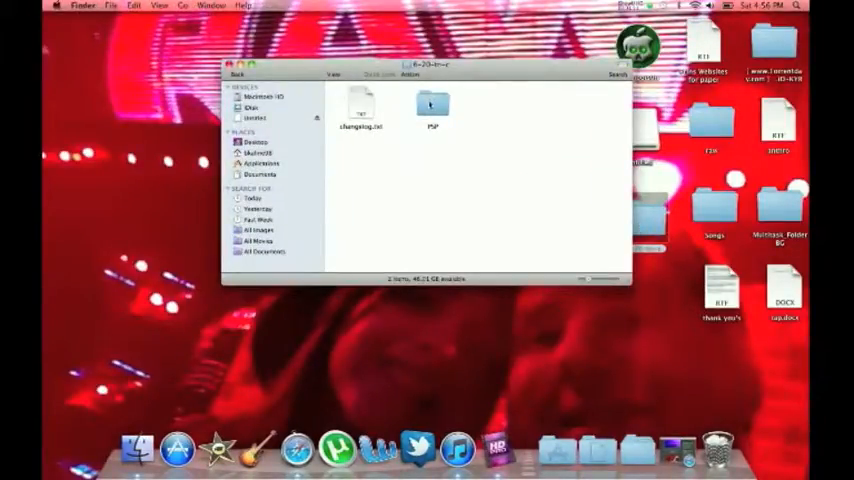
Navigate into the download's PSP folder and its GAME folder holding TN-HEN
click(432, 104)
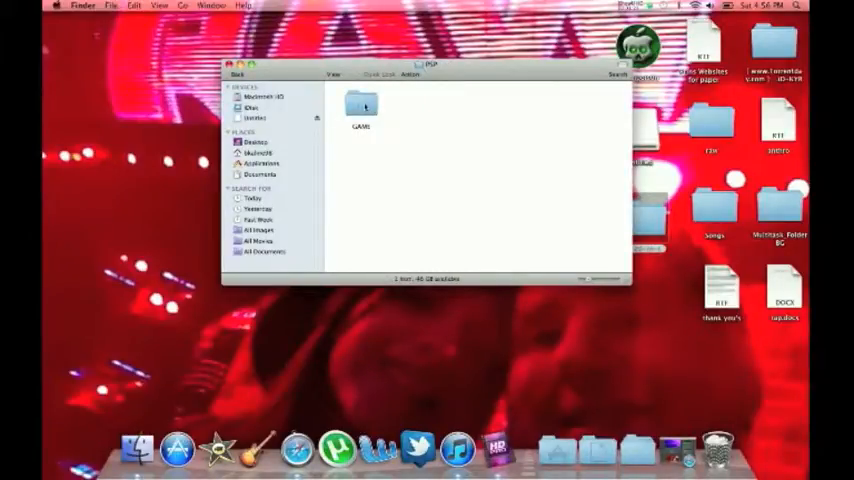
double_click(360, 104)
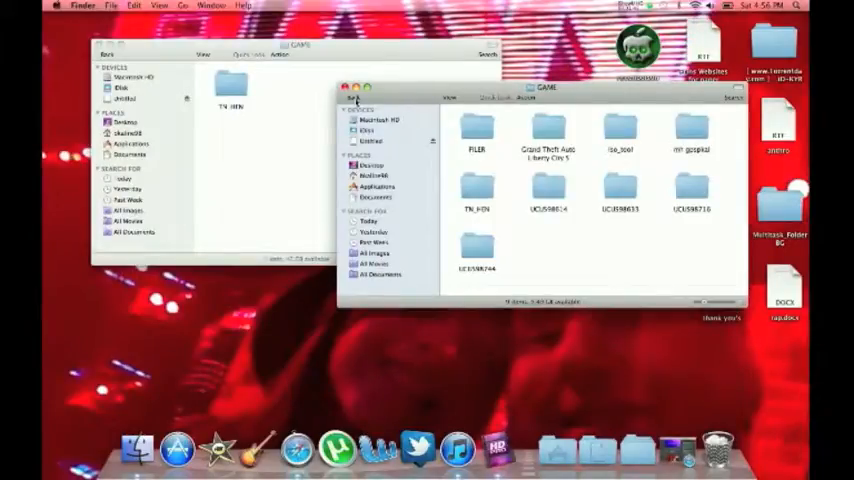
With TN HEN copied to the memory stick's GAME folder, close that PSP window
click(344, 88)
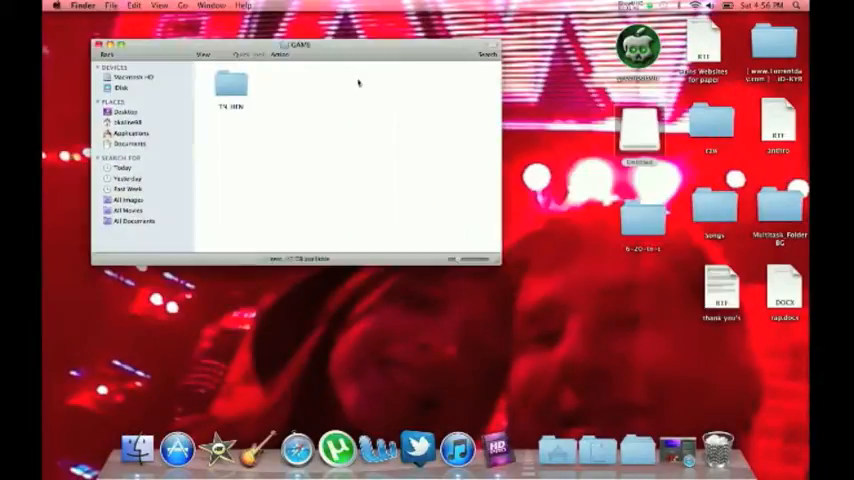